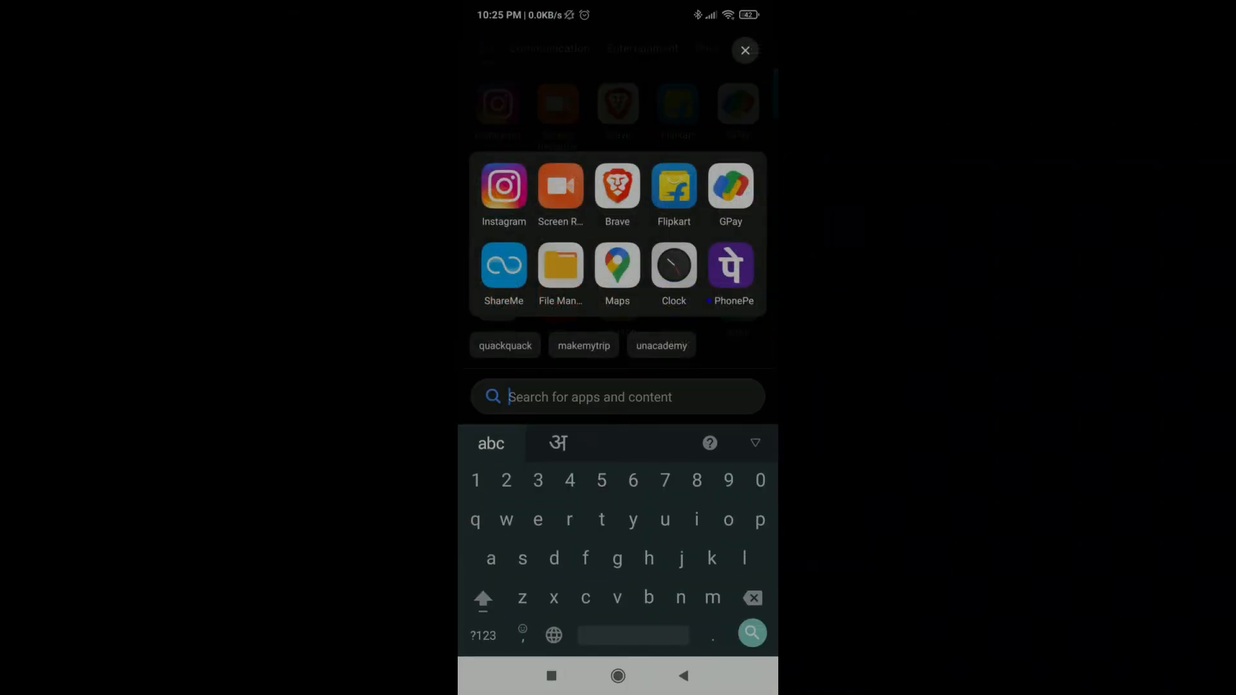
Step: Launch Instagram and follow the youtube.com channel link in the profile bio
left_click(503, 188)
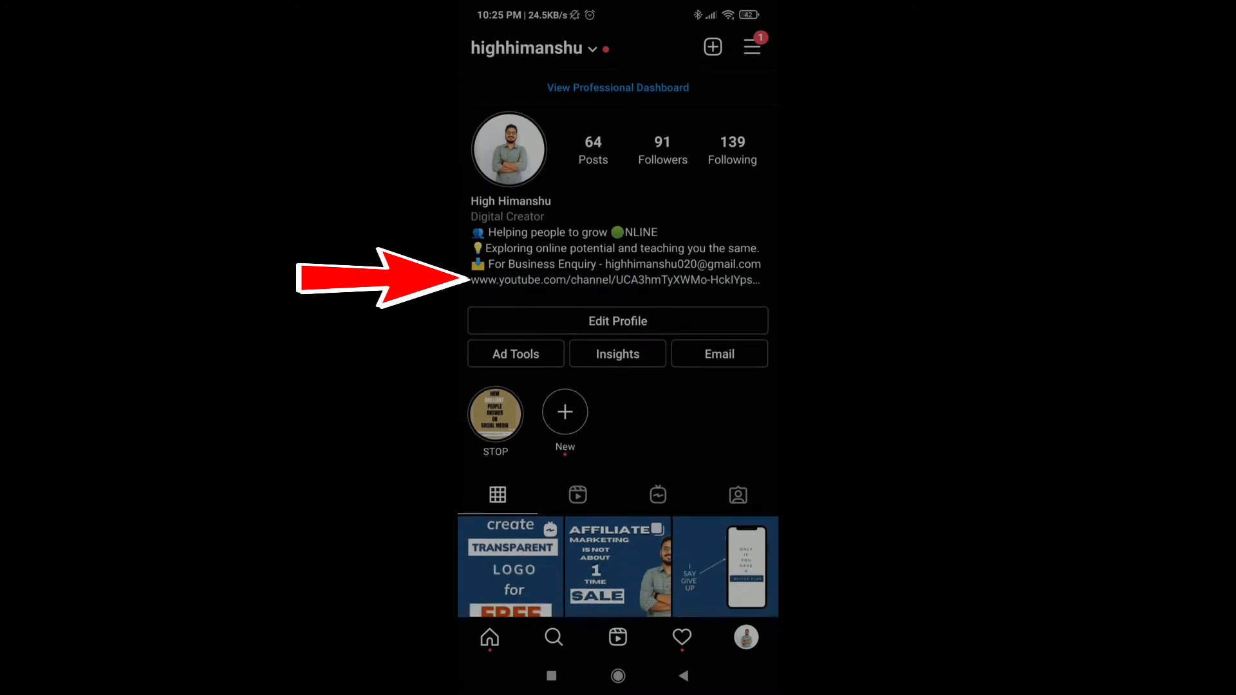
left_click(616, 279)
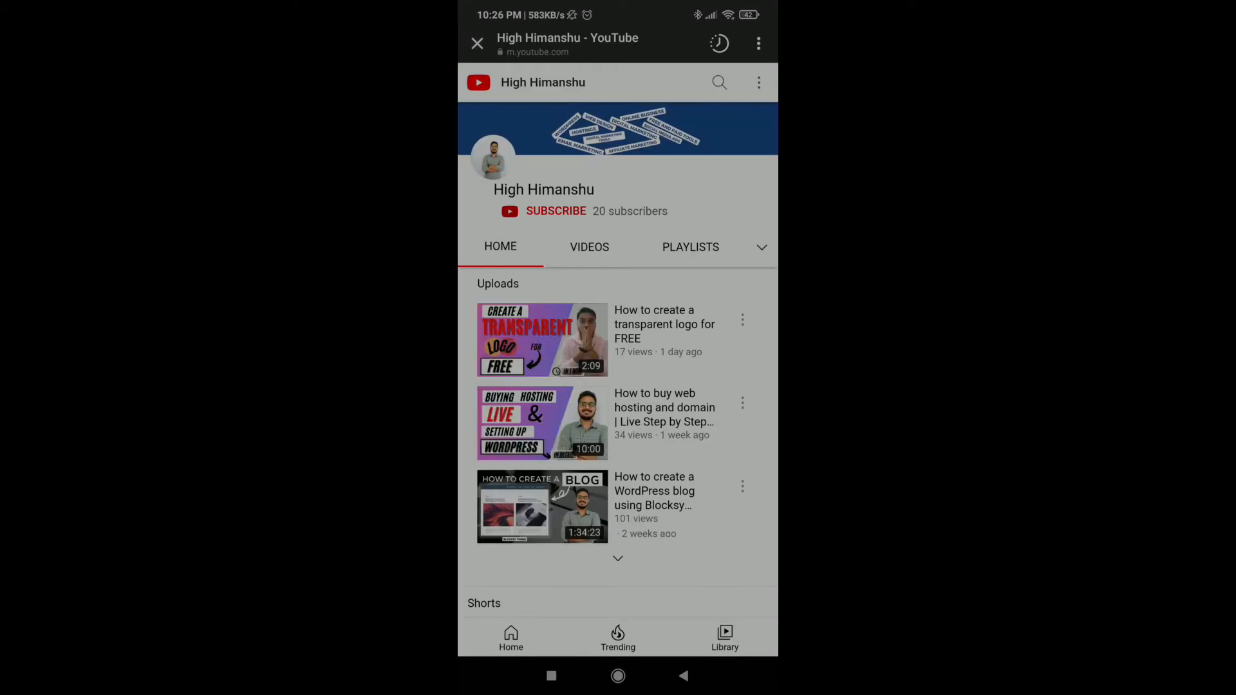
Step: Attempt Subscribe and a Like on the transparent logo video, hit sign-in prompts, then close the in-app browser
scroll("down", 3)
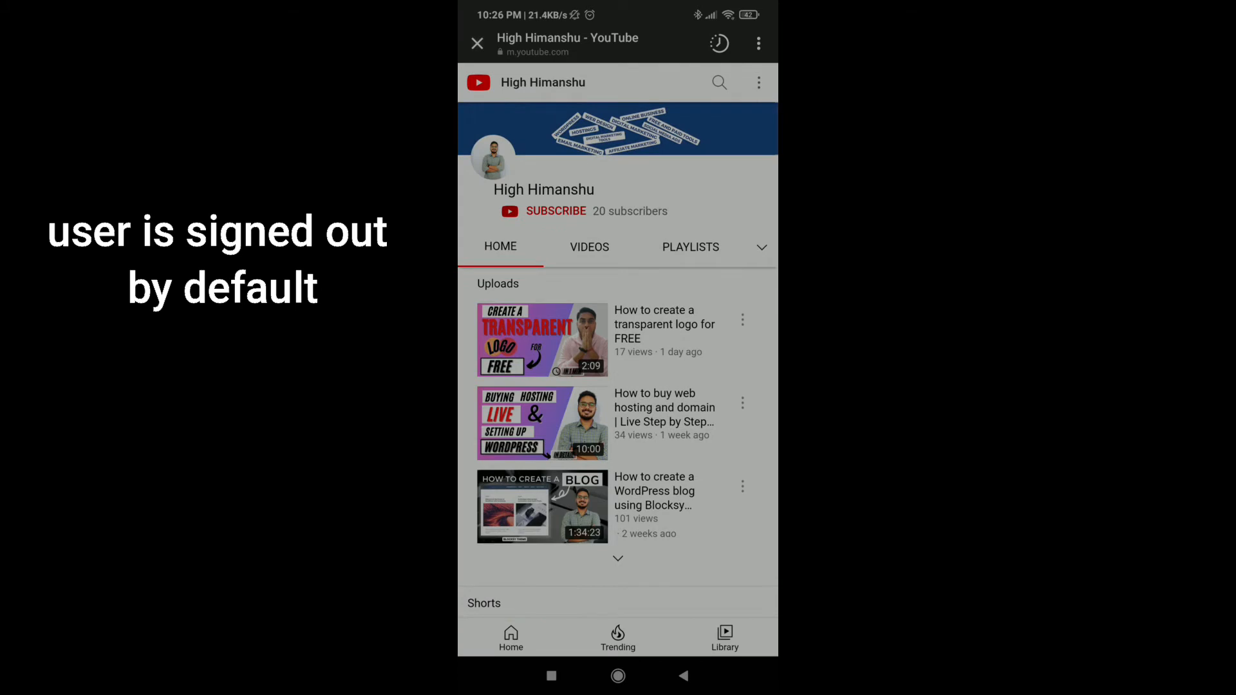
left_click(556, 209)
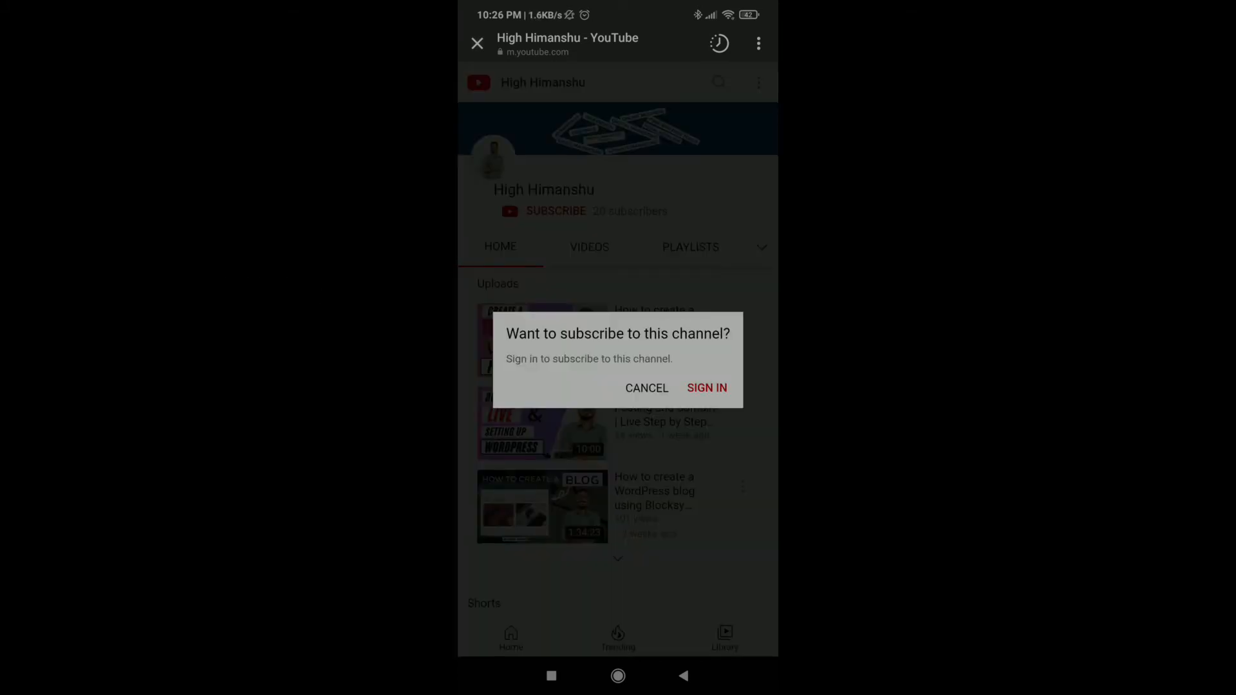
left_click(646, 387)
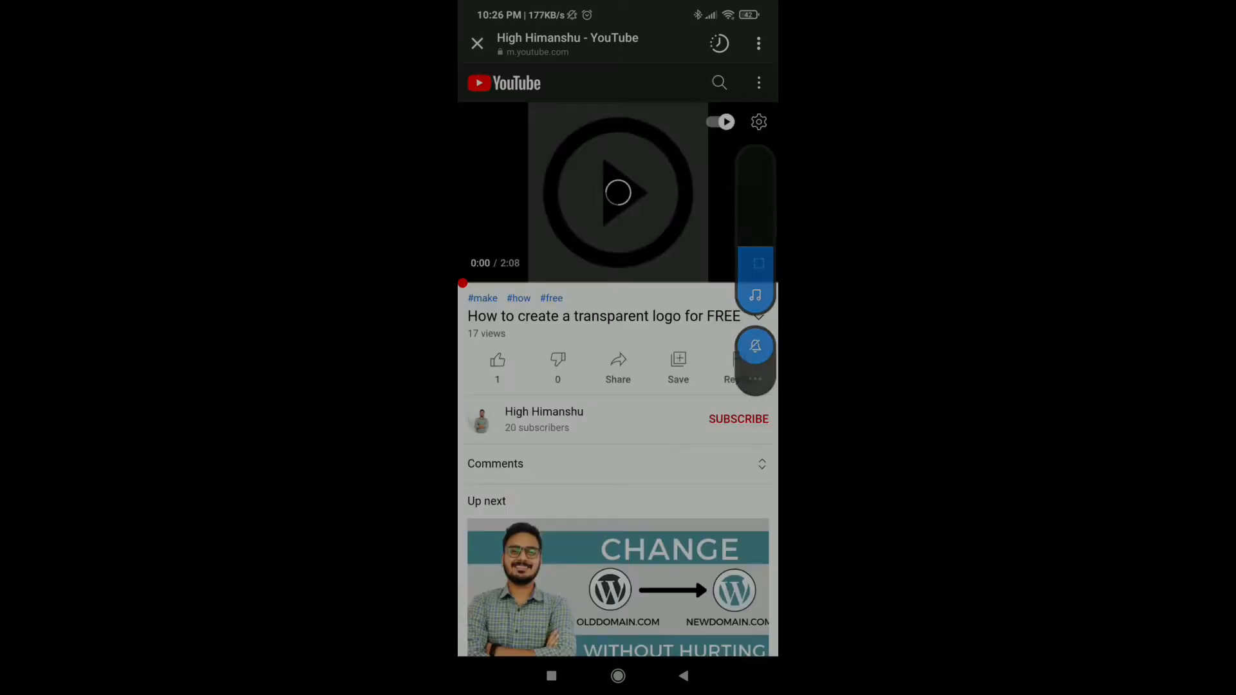
left_click(497, 361)
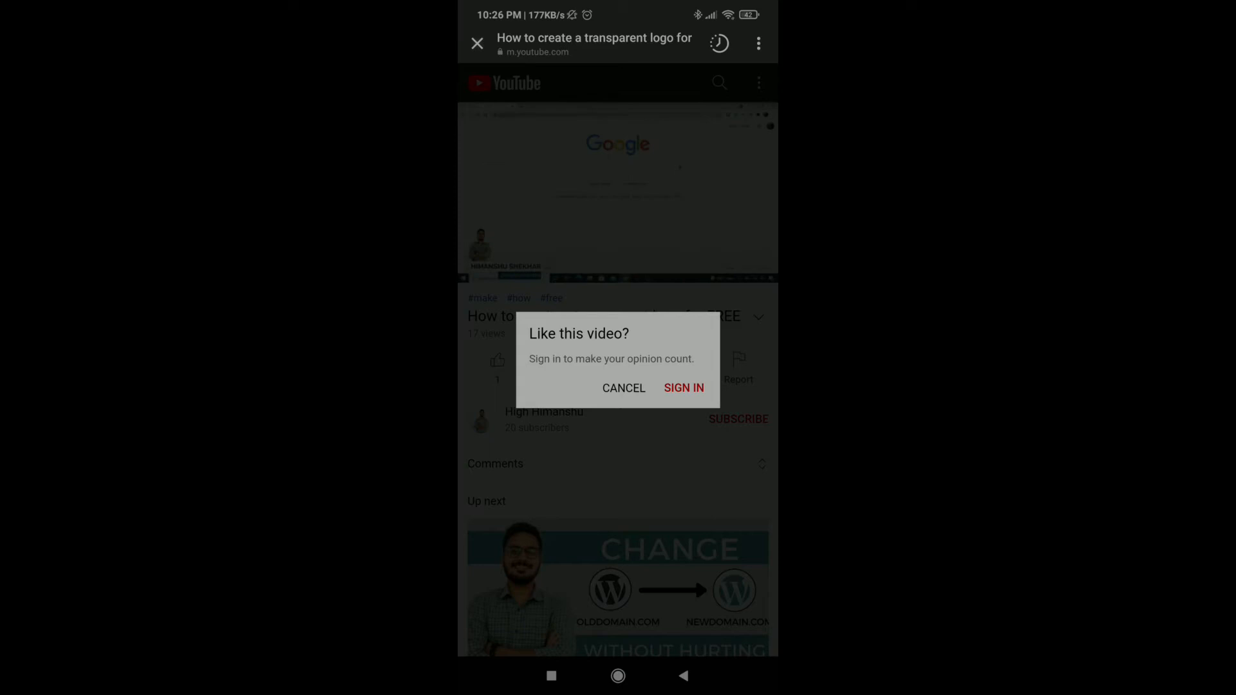
left_click(623, 387)
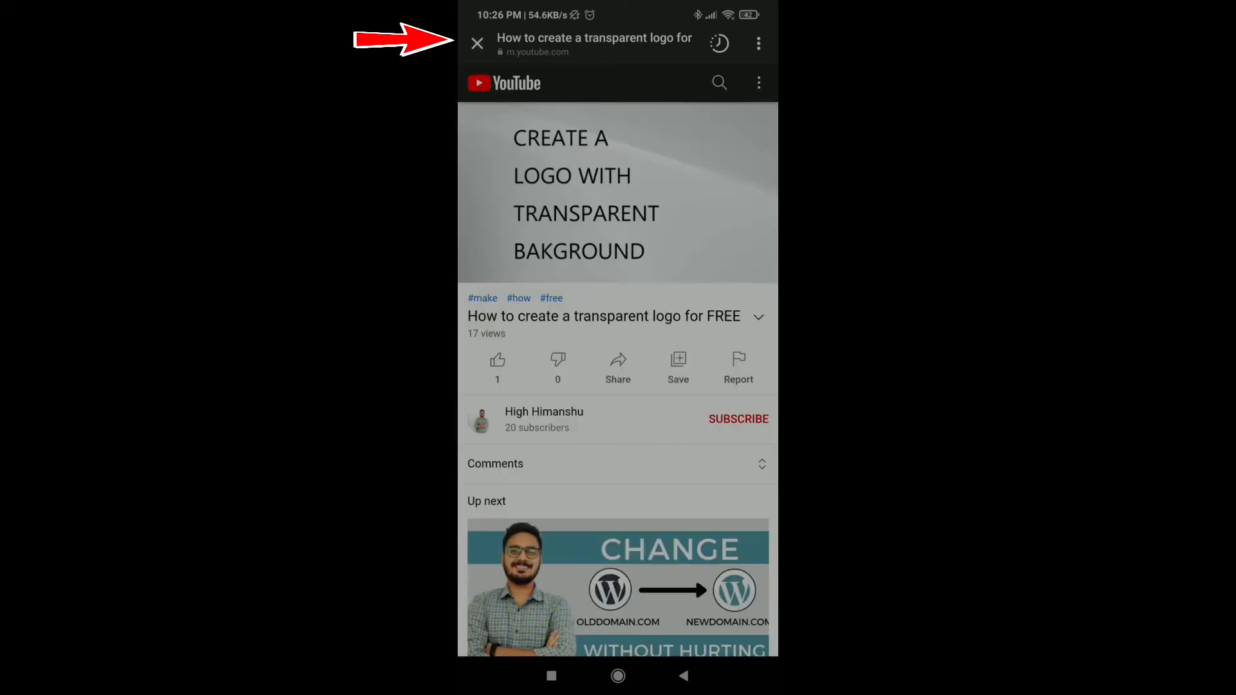
left_click(476, 44)
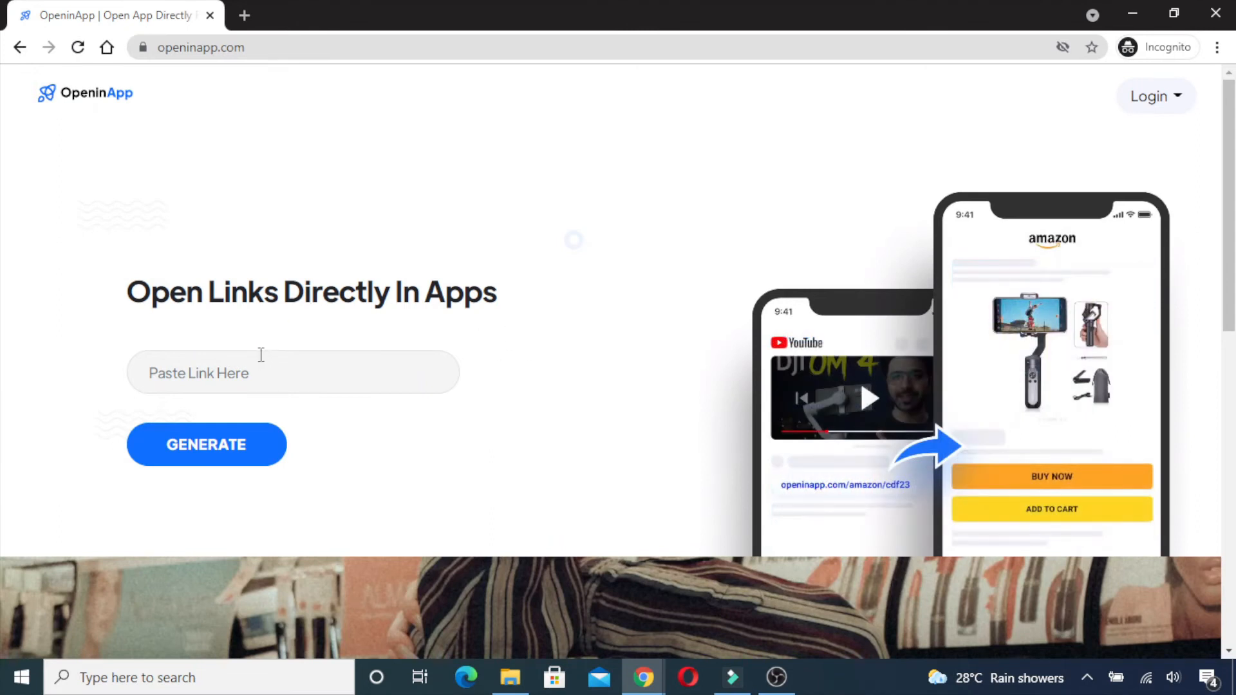
Step: Paste the YouTube channel URL into the converter field and generate the link
left_click(292, 373)
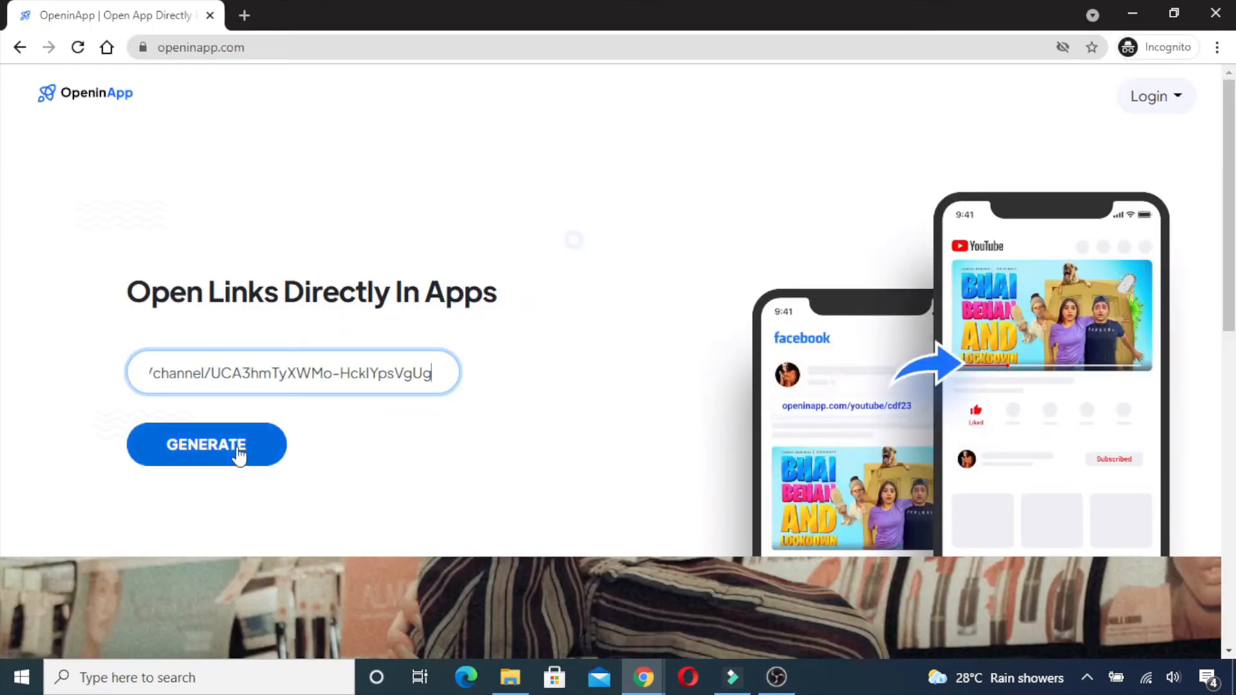
left_click(206, 444)
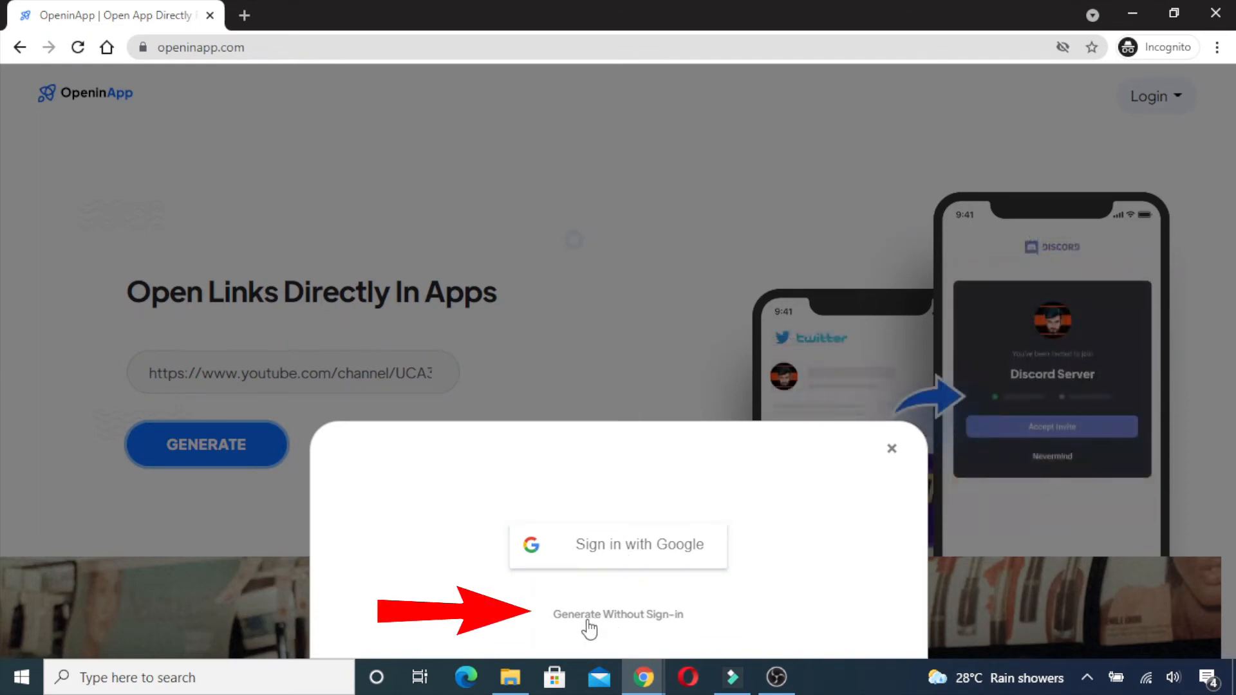
Step: Generate without sign-in and copy the new openinapp.co YouTube deep link
left_click(618, 614)
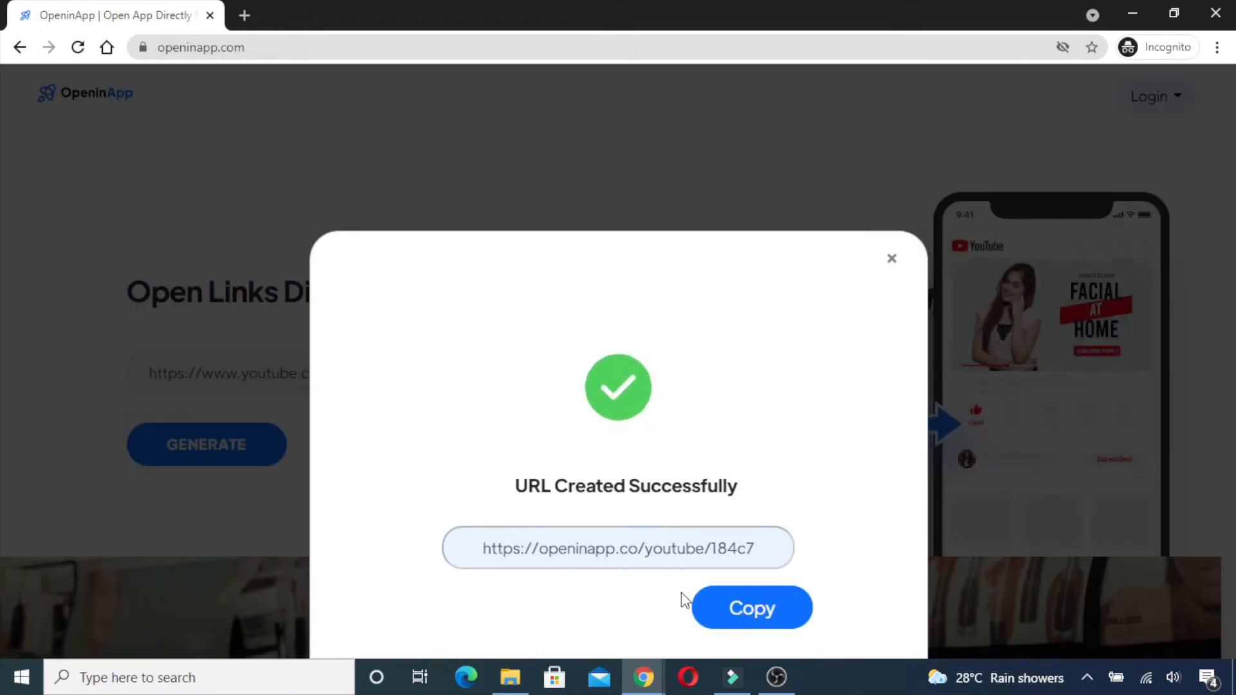
left_click(750, 607)
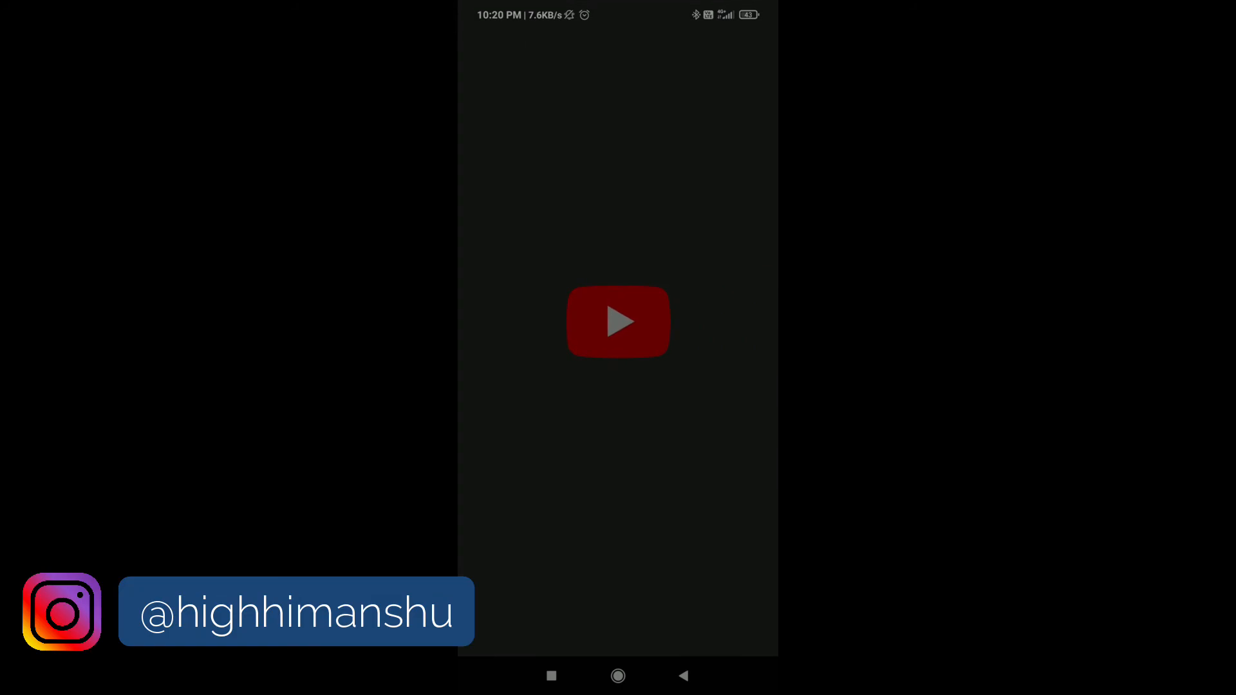
Step: Follow the openinapp link into the YouTube app's High Himanshu channel page, then go back
left_click(618, 320)
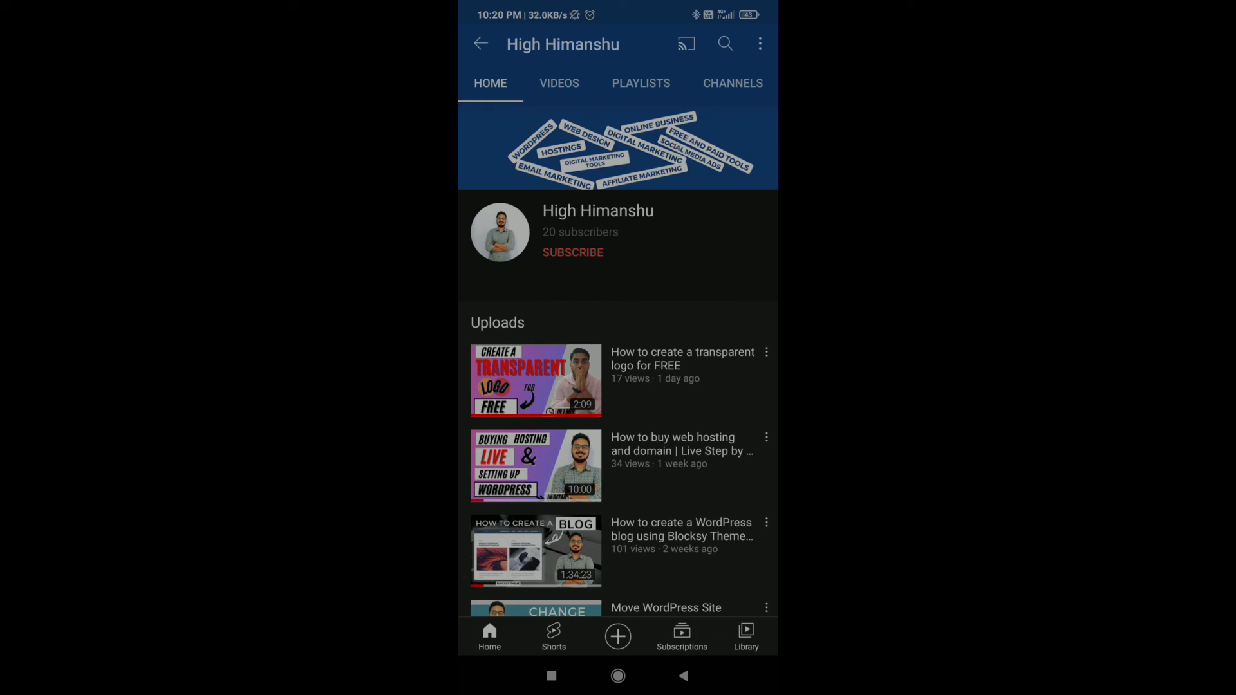
left_click(480, 44)
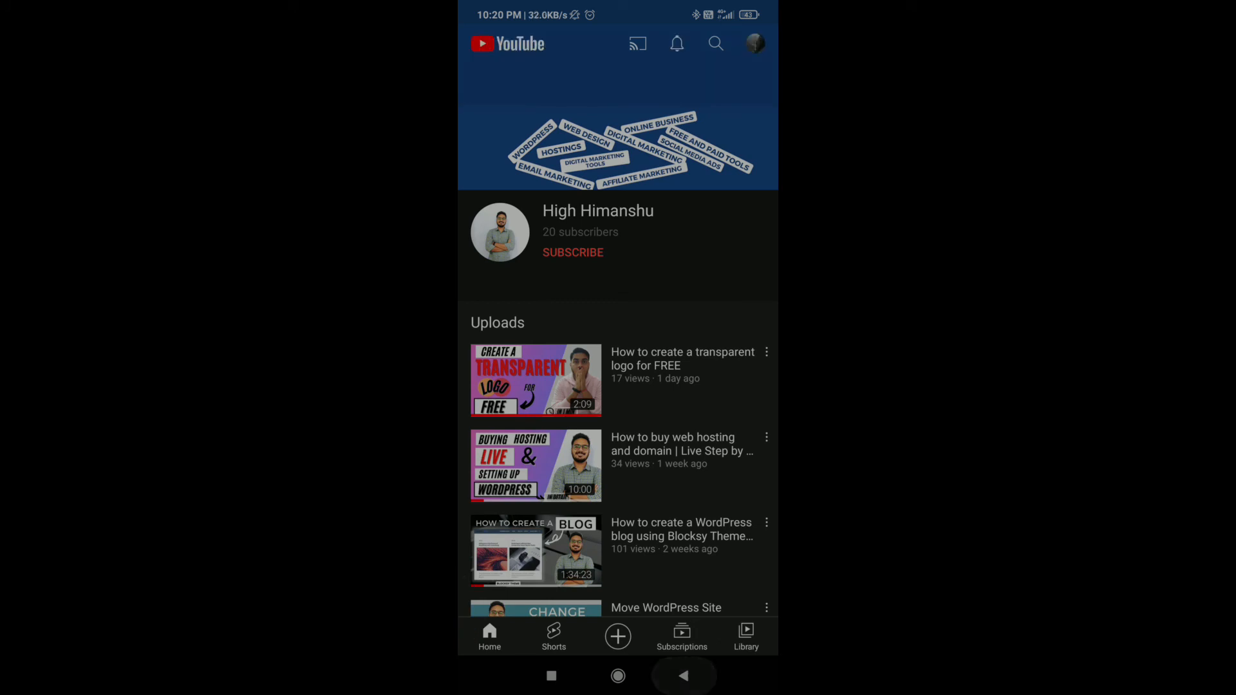